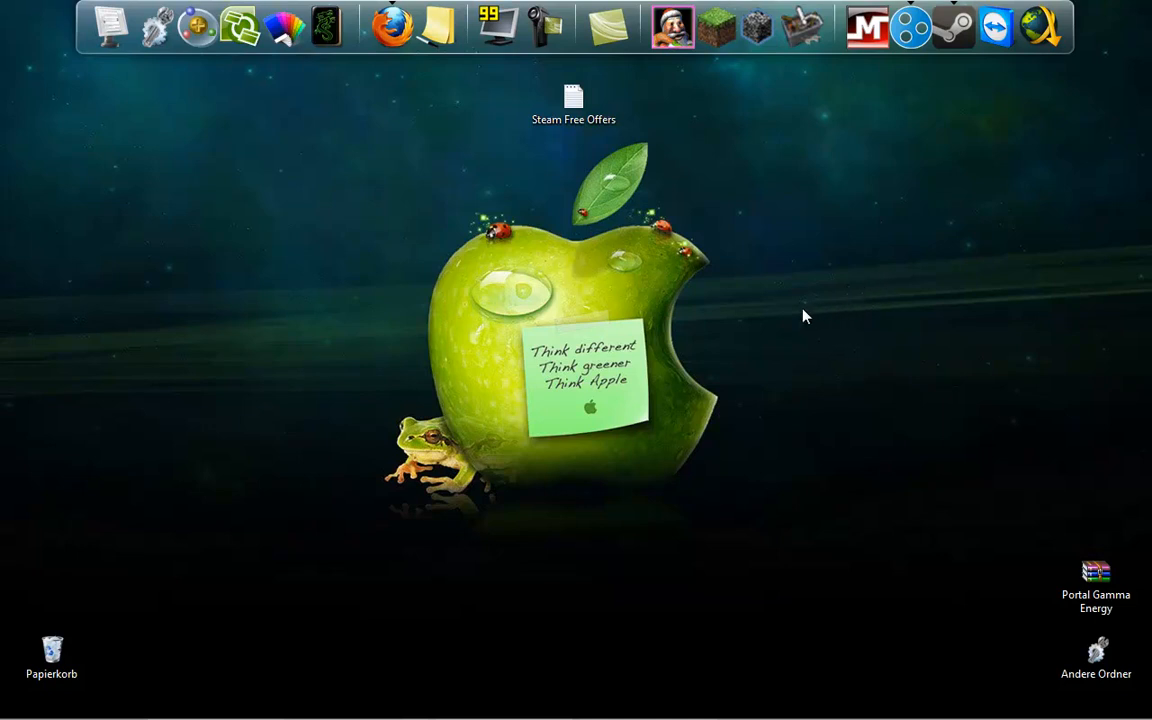
{"action": "mouse_move", "coordinate": [740, 300]}
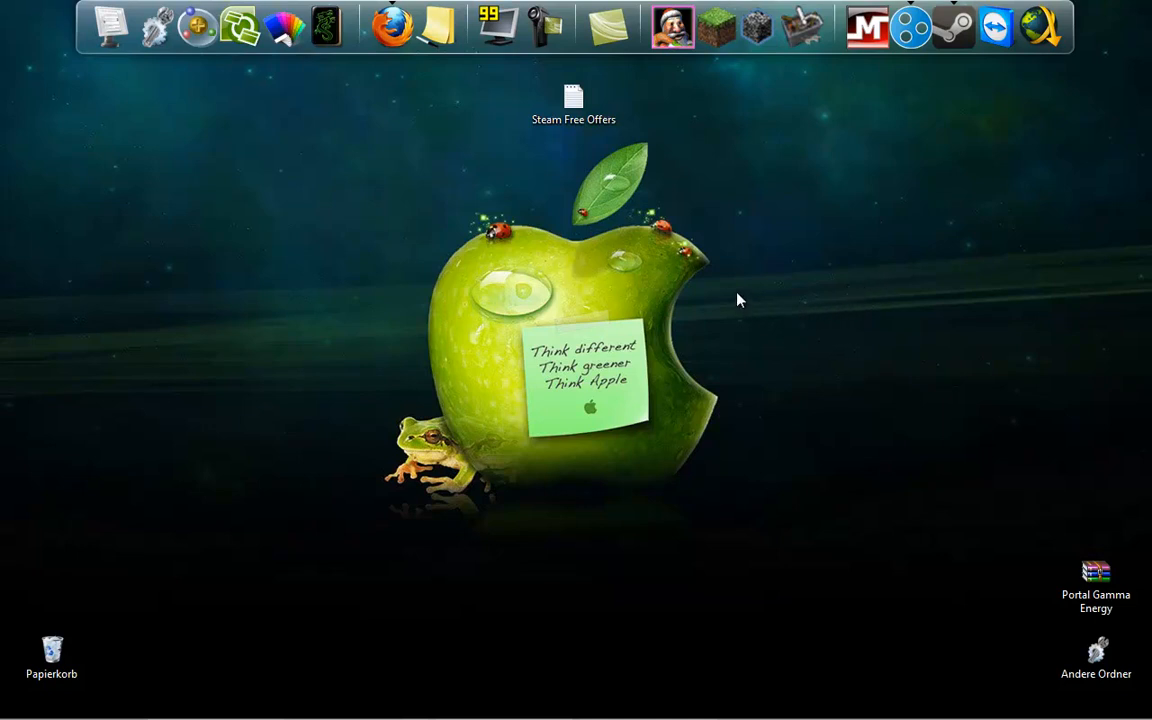
{"action": "mouse_move", "coordinate": [706, 241]}
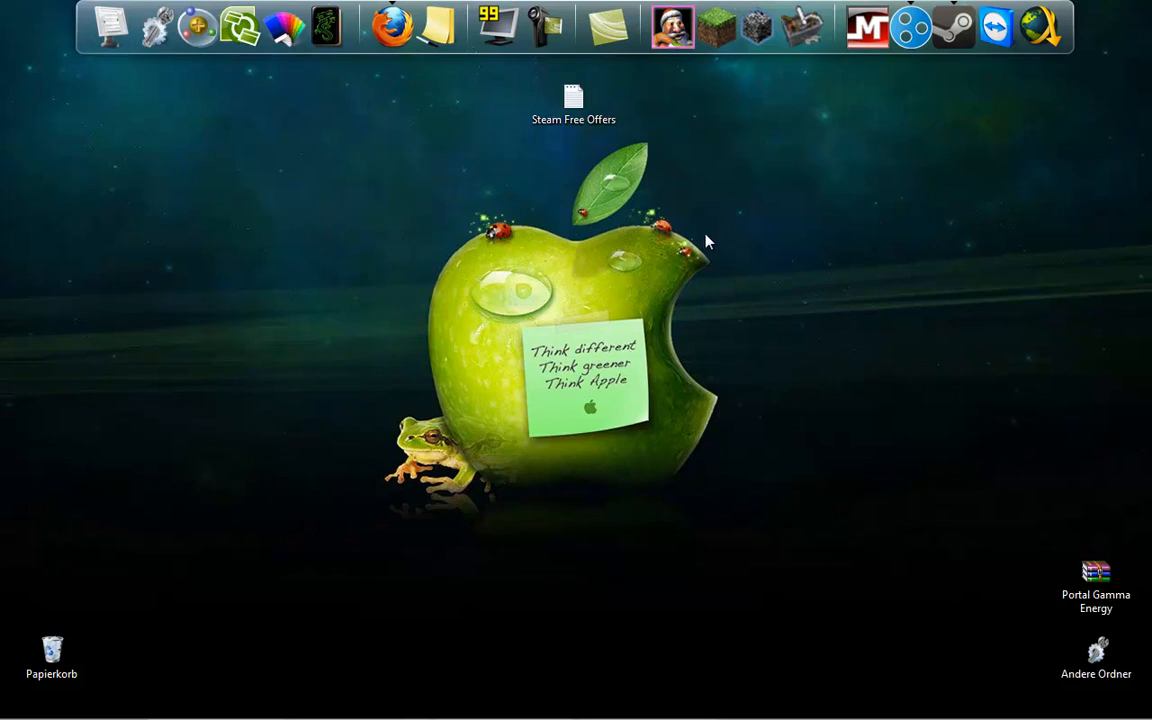
{"action": "mouse_move", "coordinate": [678, 222]}
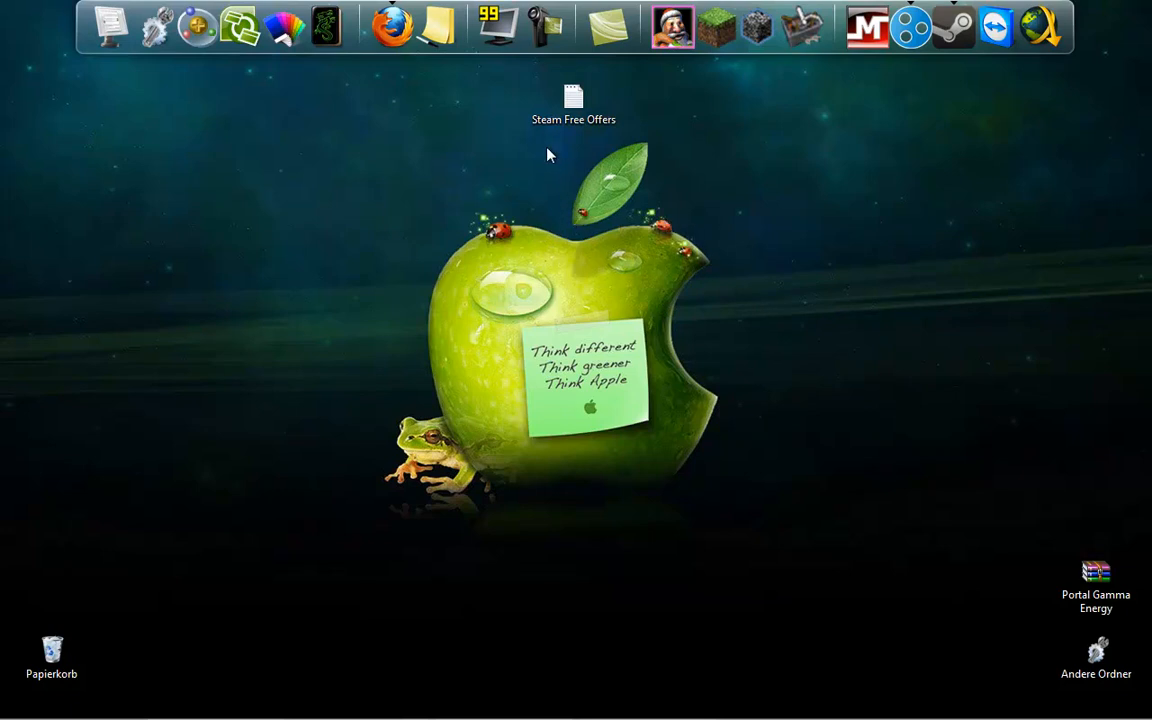
{"action": "mouse_move", "coordinate": [642, 131]}
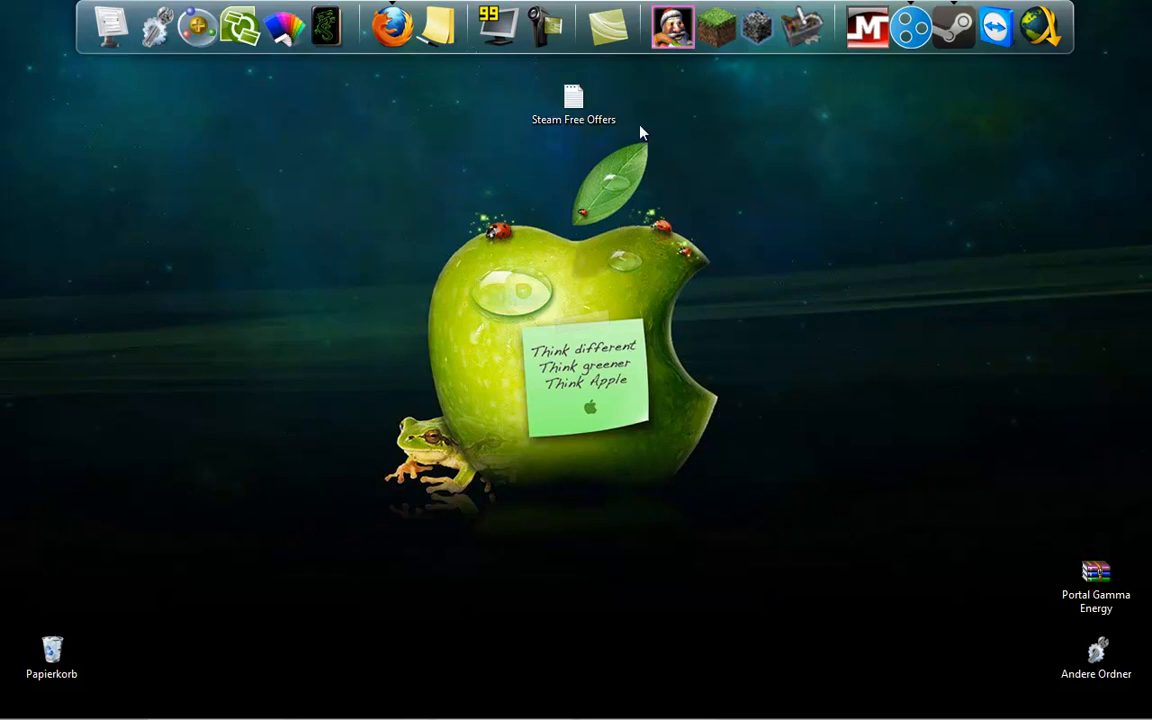
{"action": "mouse_move", "coordinate": [567, 173]}
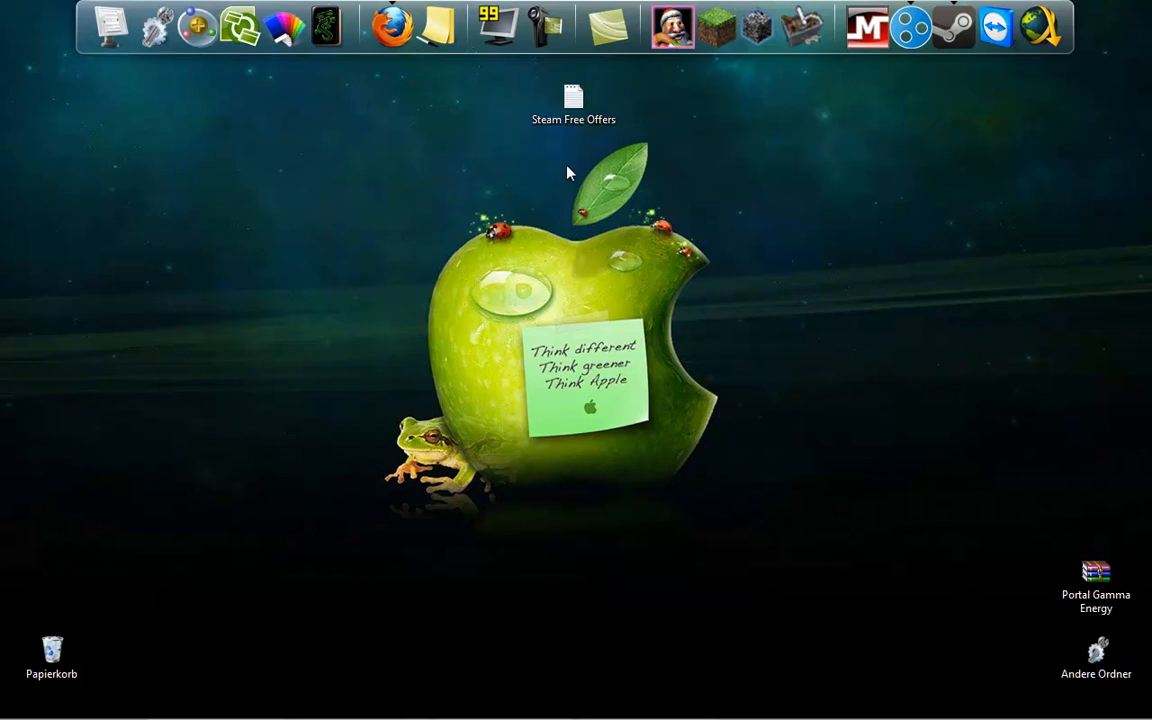
{"action": "mouse_move", "coordinate": [347, 153]}
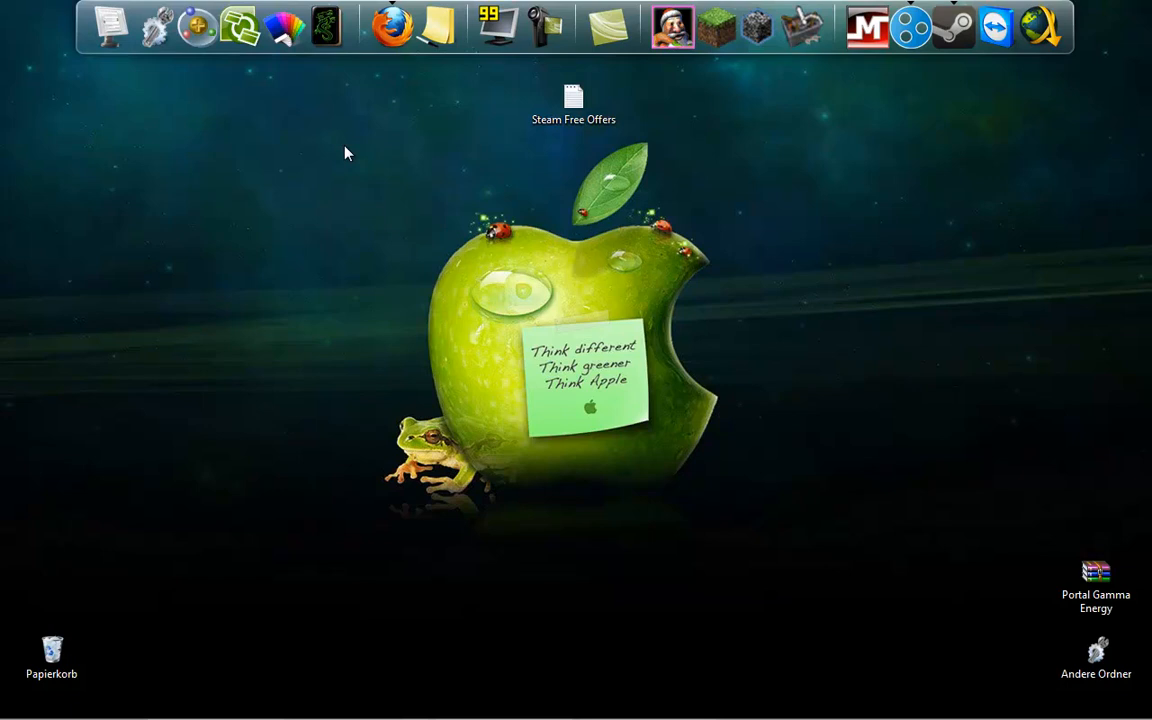
{"action": "mouse_move", "coordinate": [313, 133]}
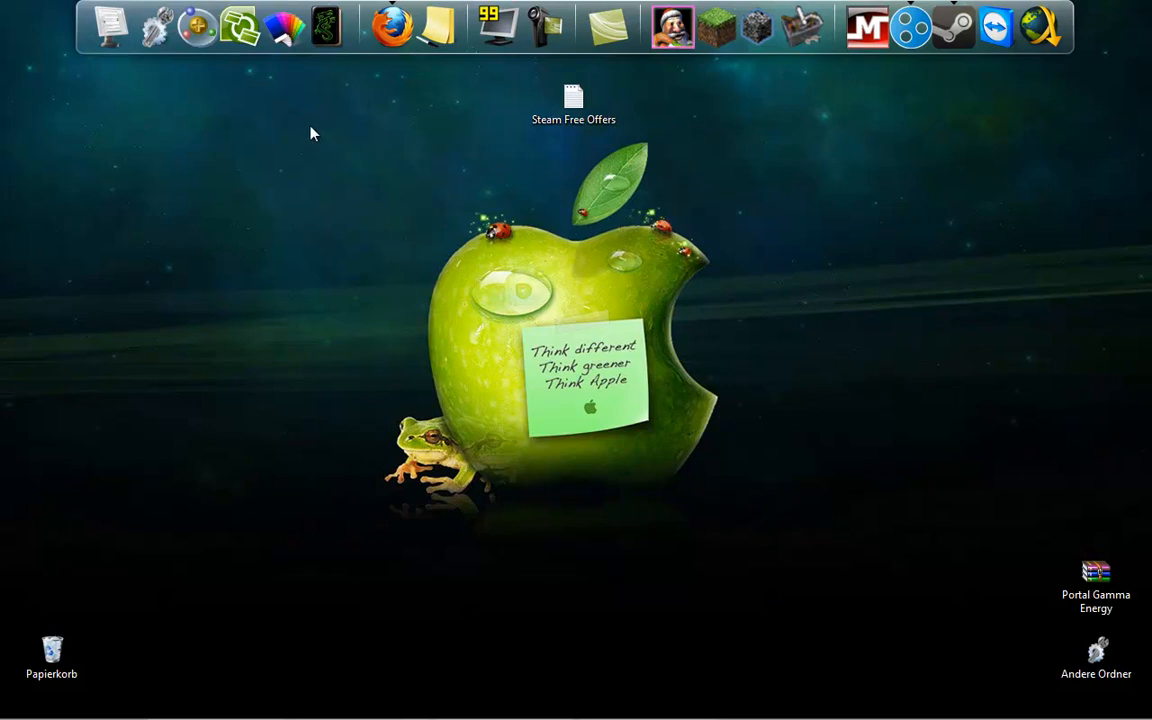
{"action": "mouse_move", "coordinate": [306, 124]}
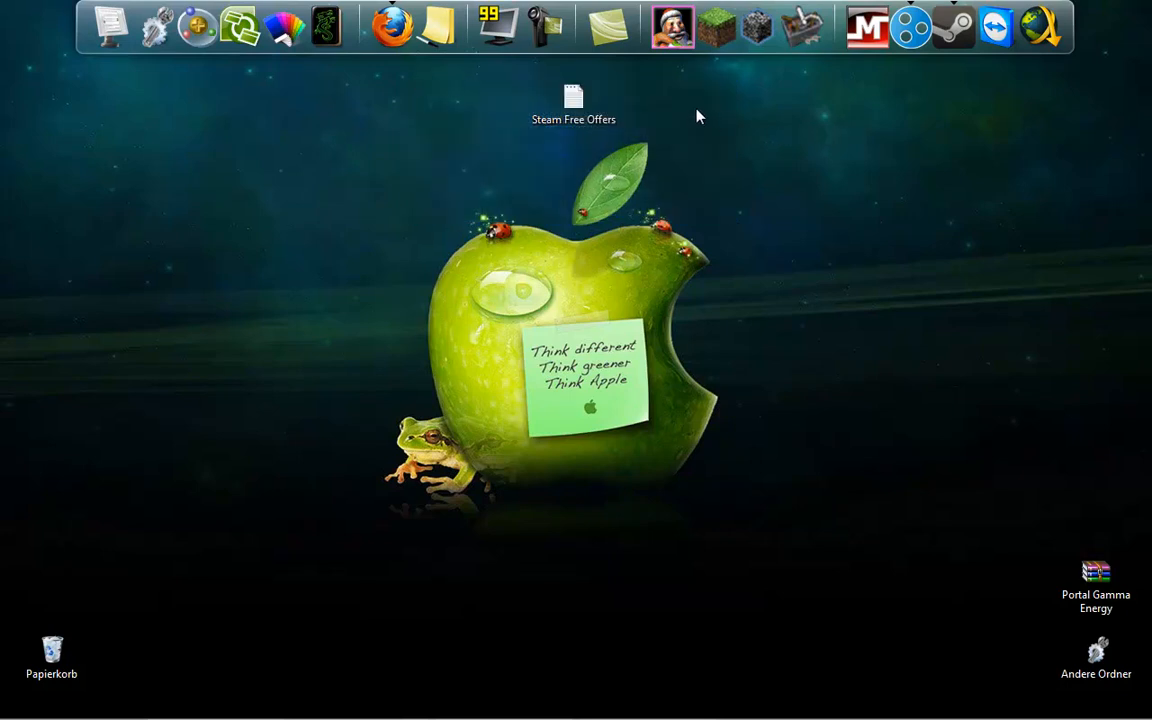
{"action": "mouse_move", "coordinate": [714, 133]}
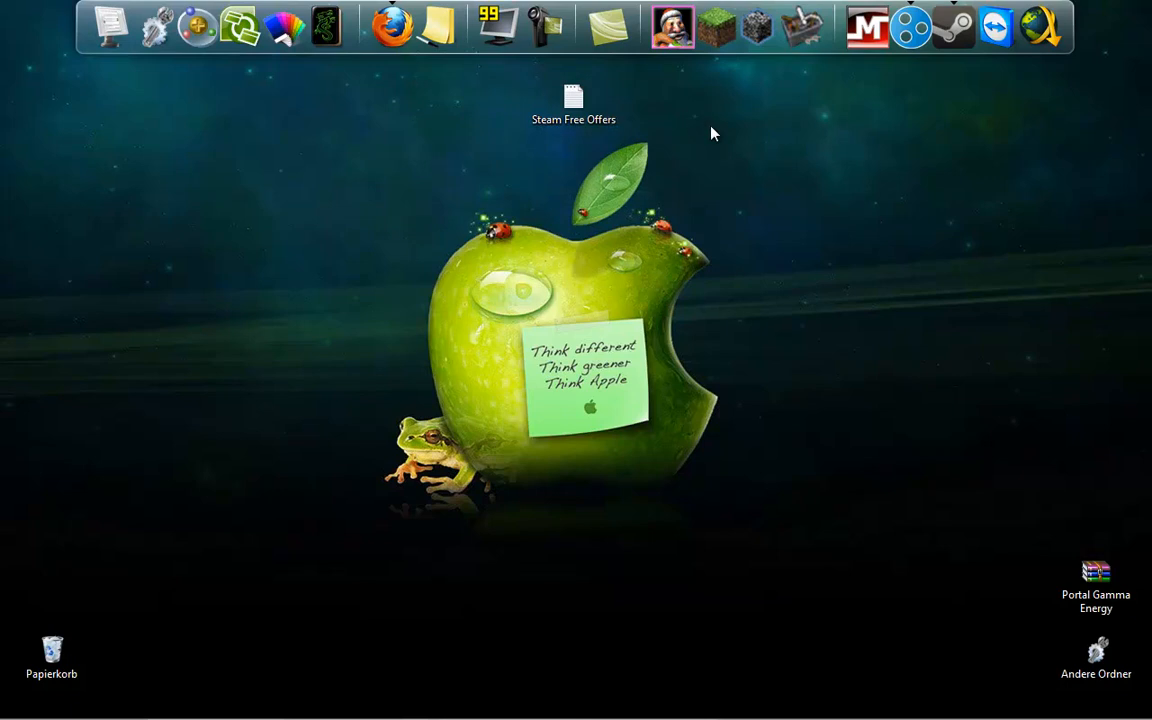
Open the Steam Free Offers file from the desktop and briefly highlight the addon and mod listings.
{"action": "double_click", "coordinate": [573, 88]}
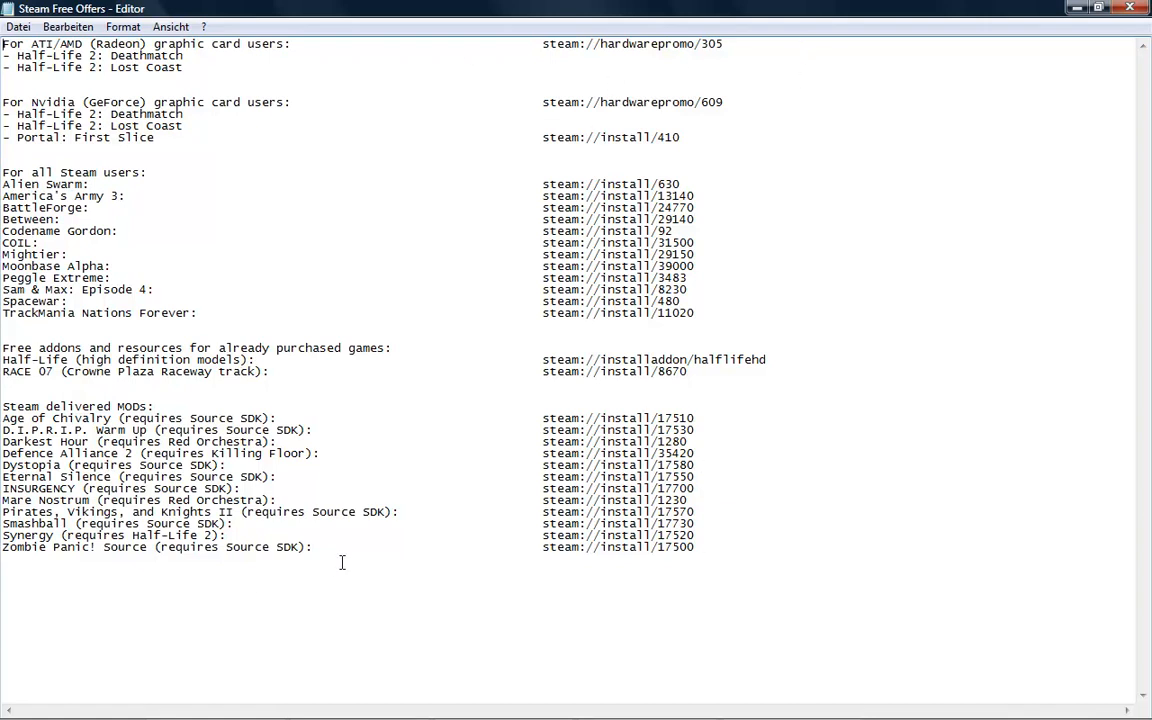
{"action": "left_click_drag", "start_coordinate": [3, 327], "coordinate": [311, 547]}
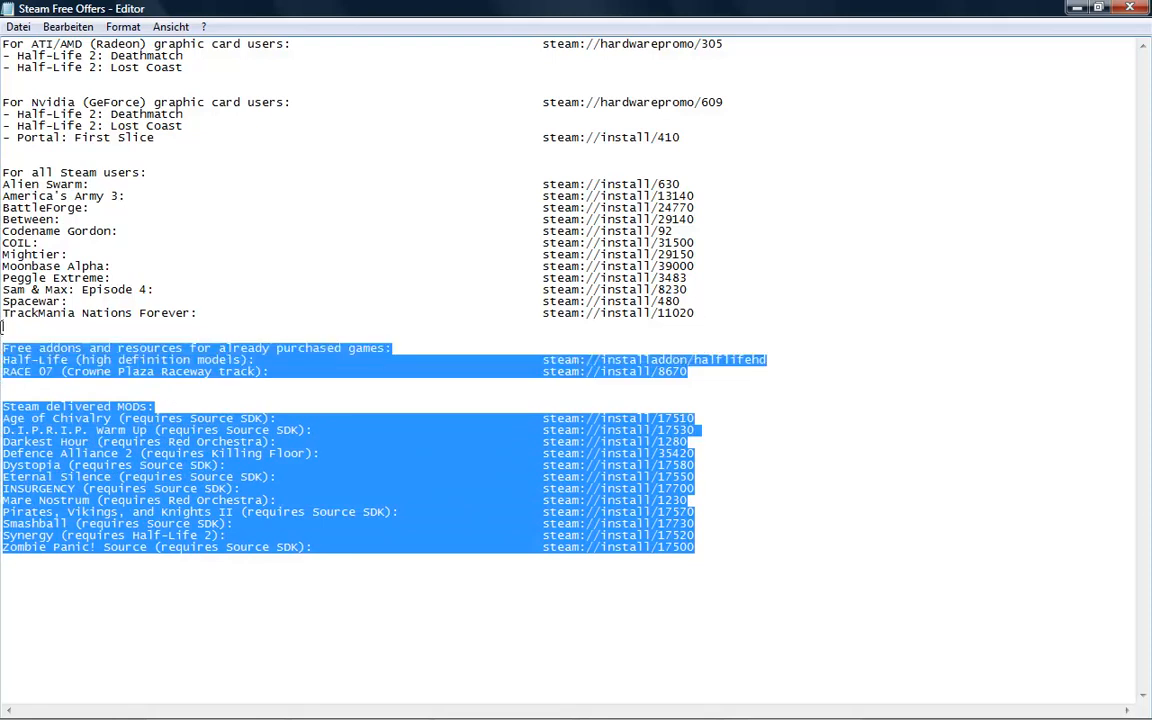
{"action": "left_click", "coordinate": [169, 599]}
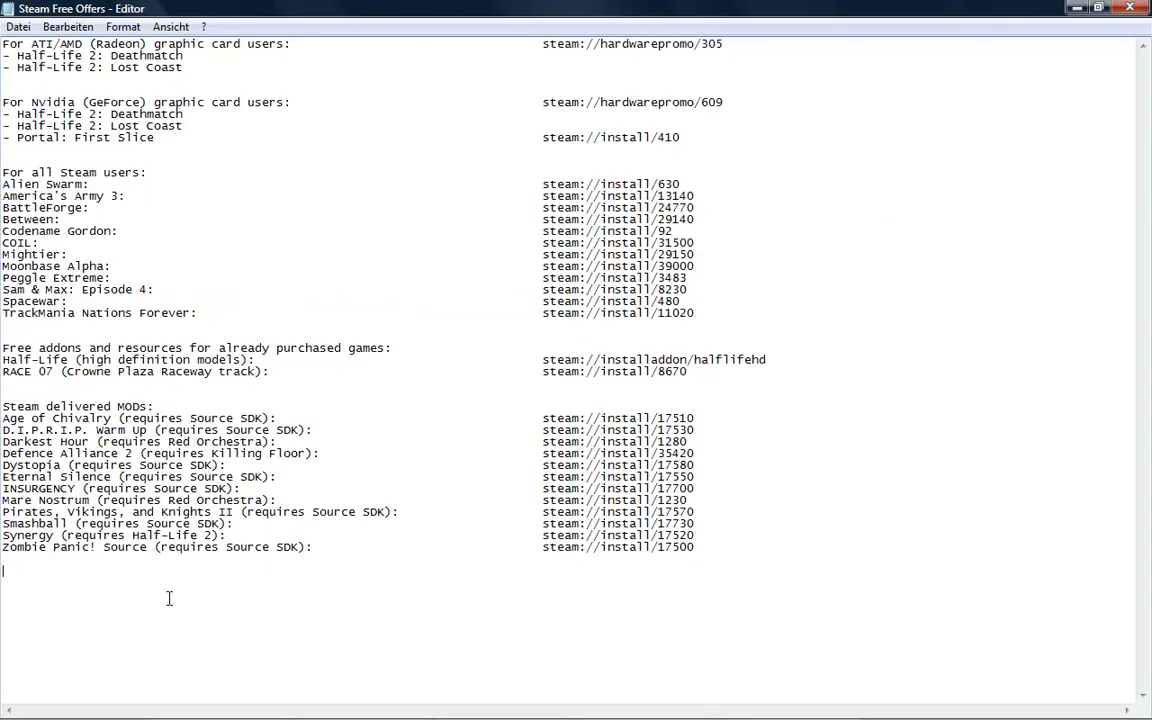
{"action": "mouse_move", "coordinate": [535, 71]}
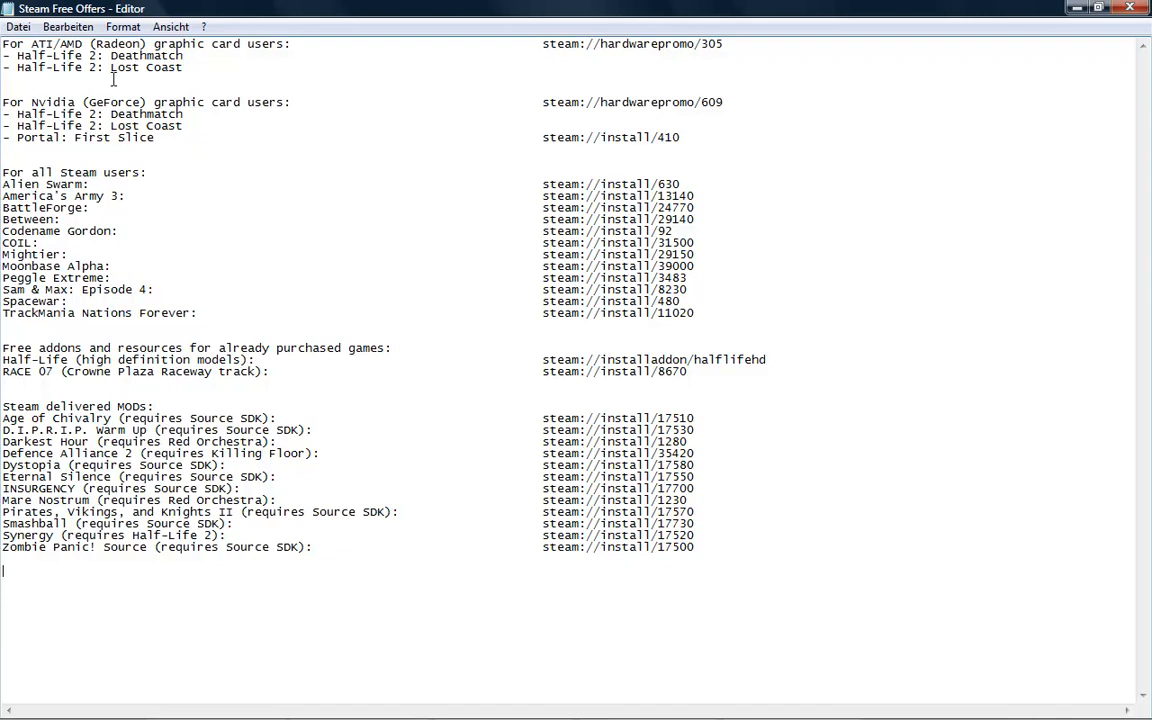
Select and copy the steam://hardwarepromo/305 link for ATI/AMD card owners.
{"action": "double_click", "coordinate": [565, 44]}
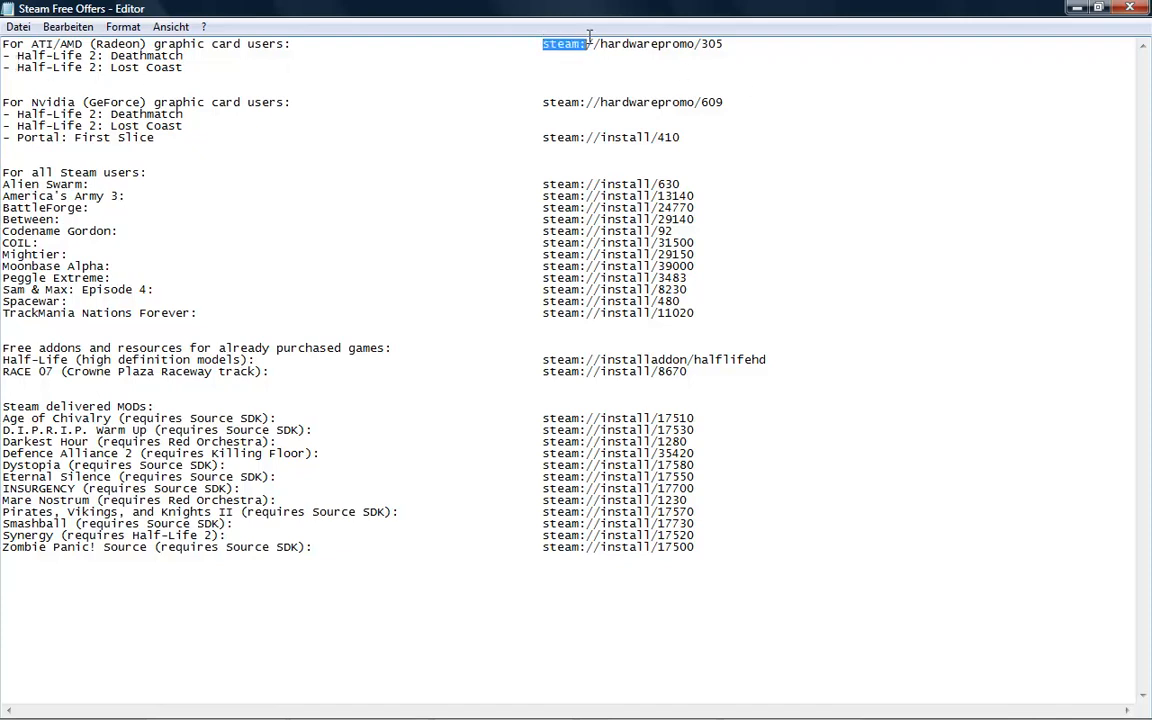
{"action": "left_click", "coordinate": [725, 44]}
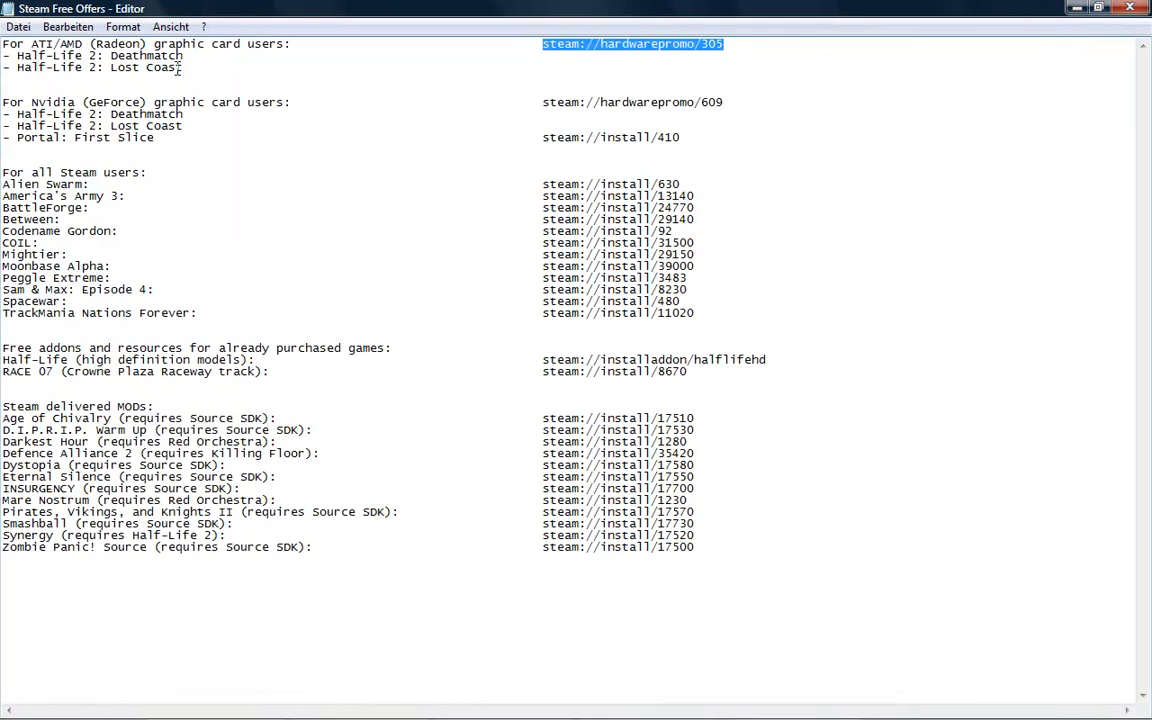
{"action": "left_click", "coordinate": [433, 147]}
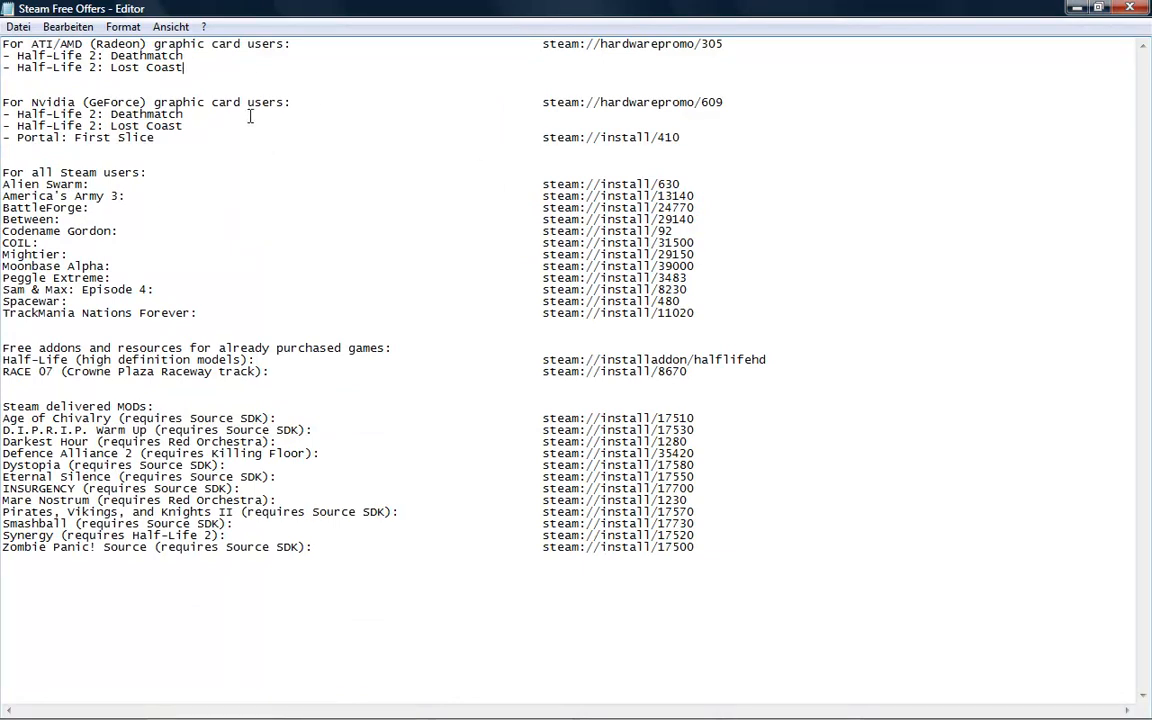
{"action": "mouse_move", "coordinate": [195, 113]}
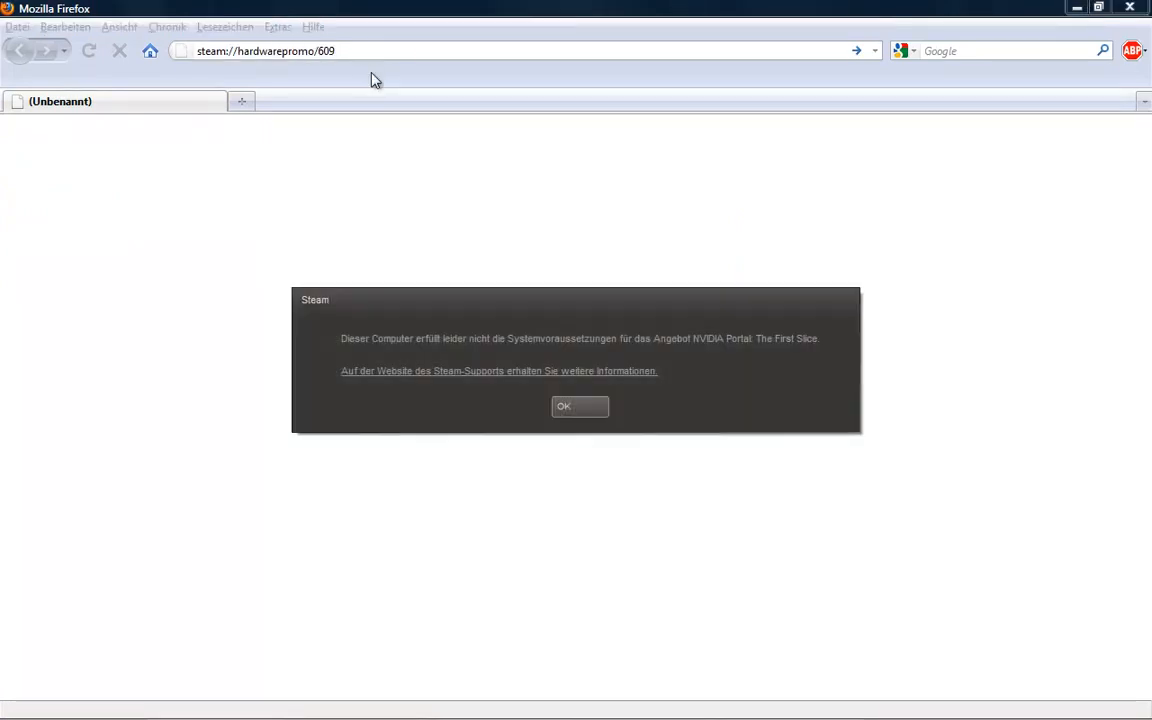
{"action": "mouse_move", "coordinate": [575, 409]}
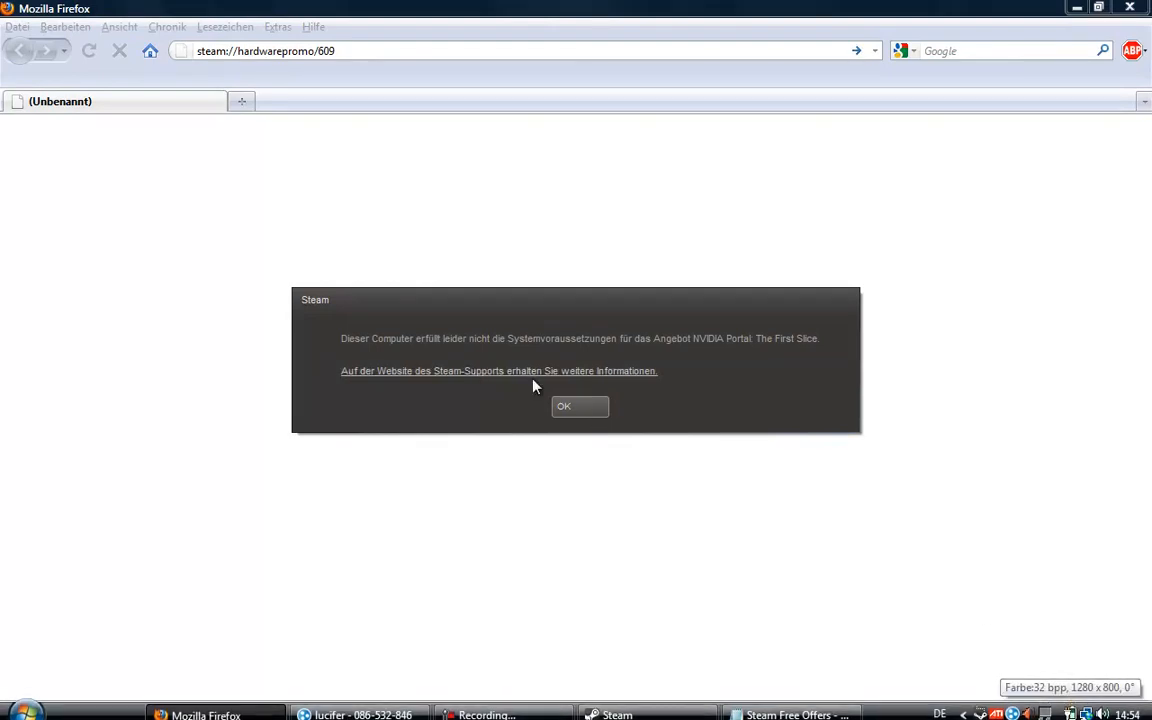
Return to the Steam Free Offers file after launching the Nvidia hardwarepromo/609 link.
{"action": "left_click", "coordinate": [564, 406]}
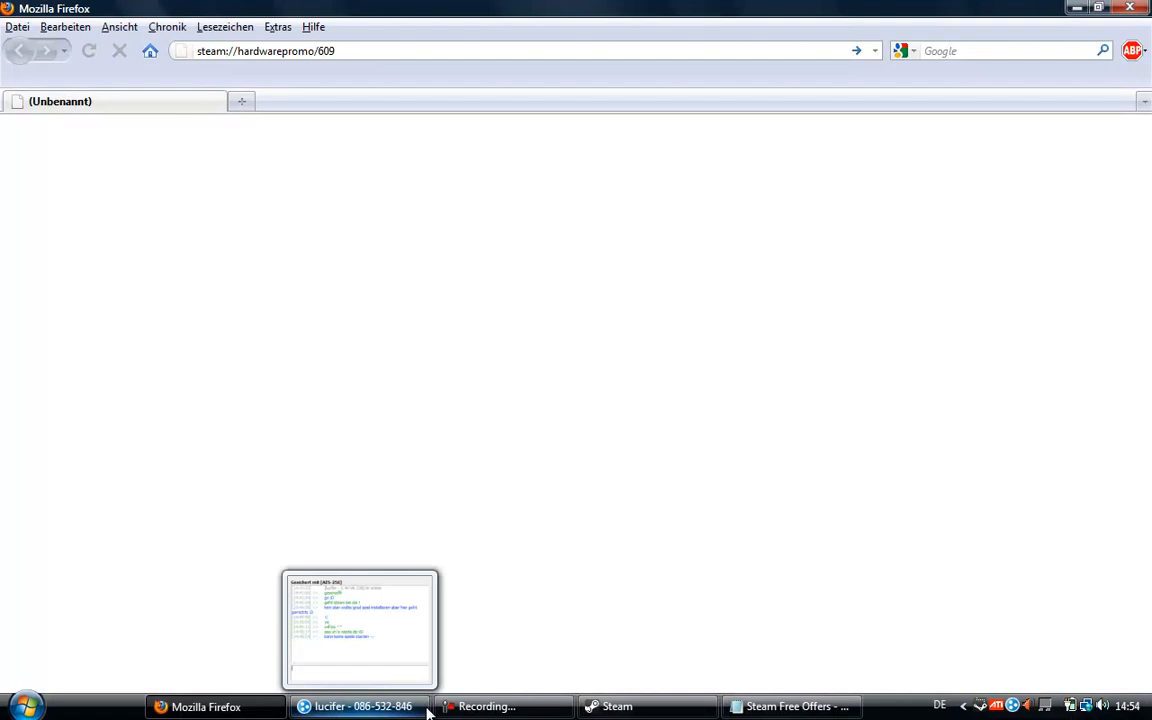
Start selecting the steam://install/410 link for Portal: First Slice.
{"action": "left_click", "coordinate": [790, 707]}
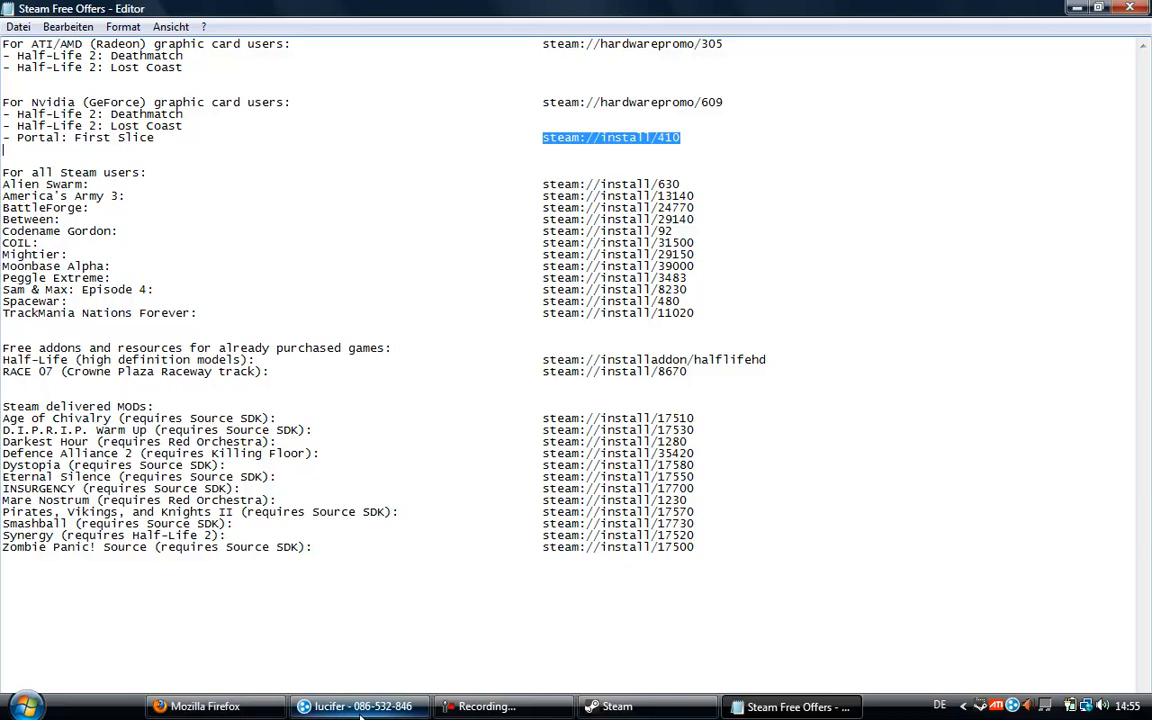
Enter steam://install/410 in Firefox's address bar and launch it.
{"action": "left_click", "coordinate": [205, 706]}
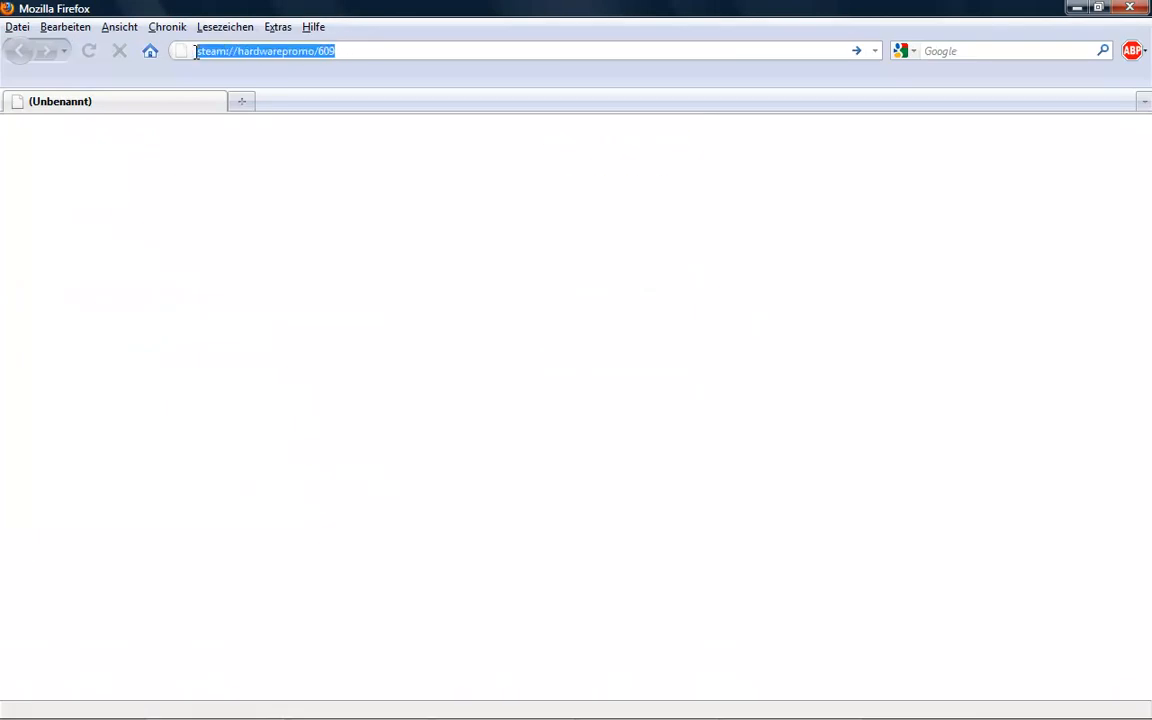
{"action": "type", "text": "steam://install/410"}
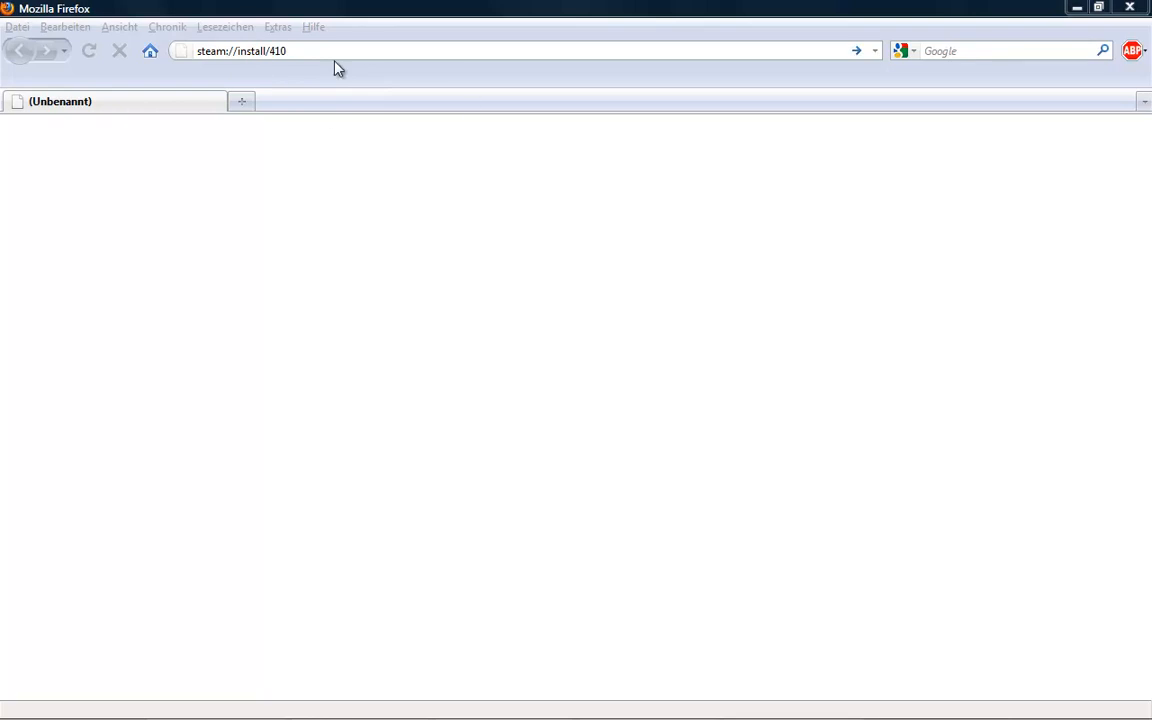
{"action": "left_click", "coordinate": [340, 52]}
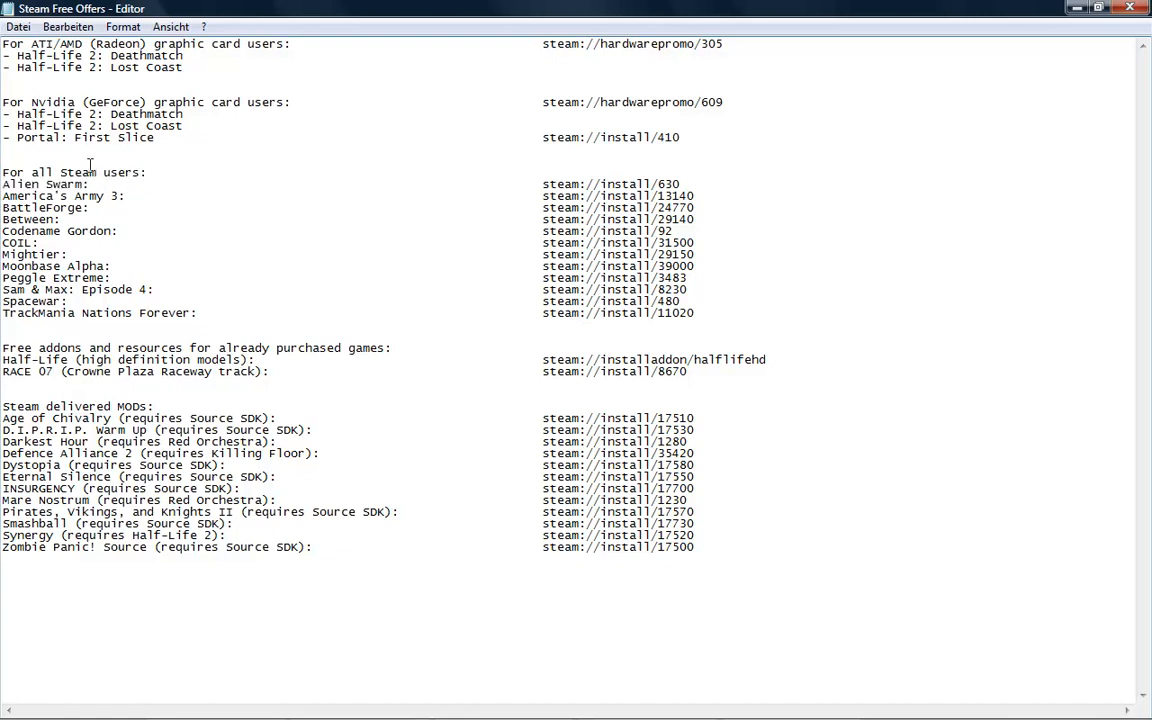
{"action": "mouse_move", "coordinate": [7, 213]}
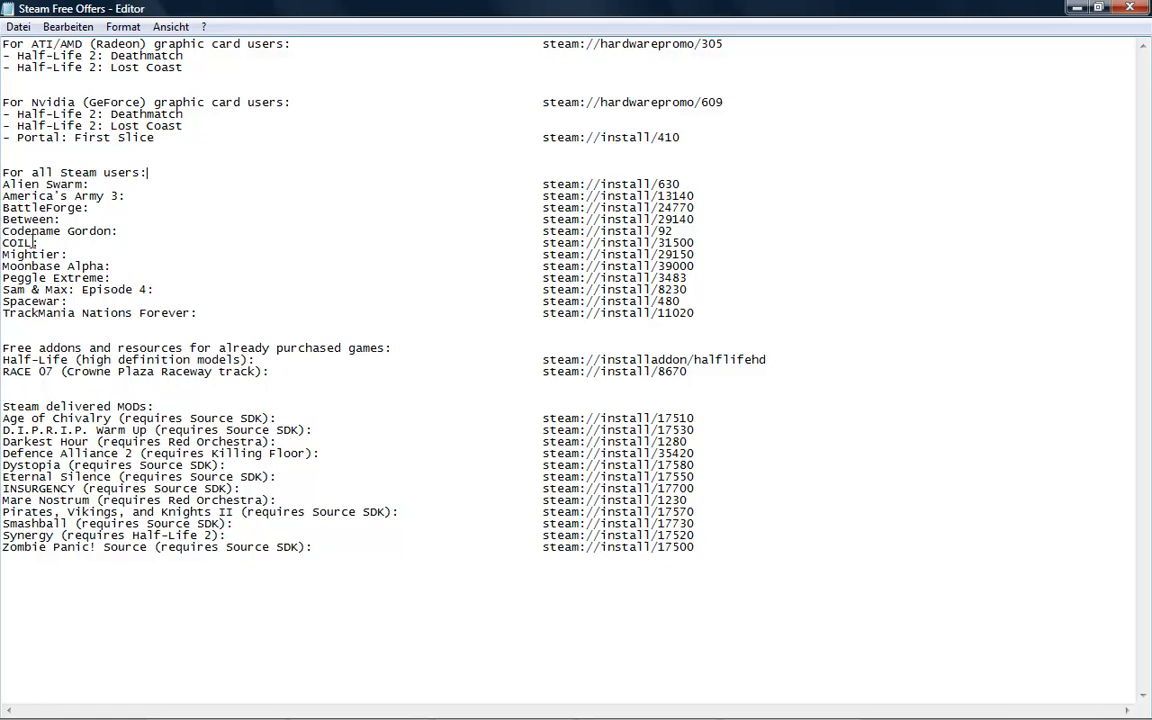
{"action": "mouse_move", "coordinate": [124, 254]}
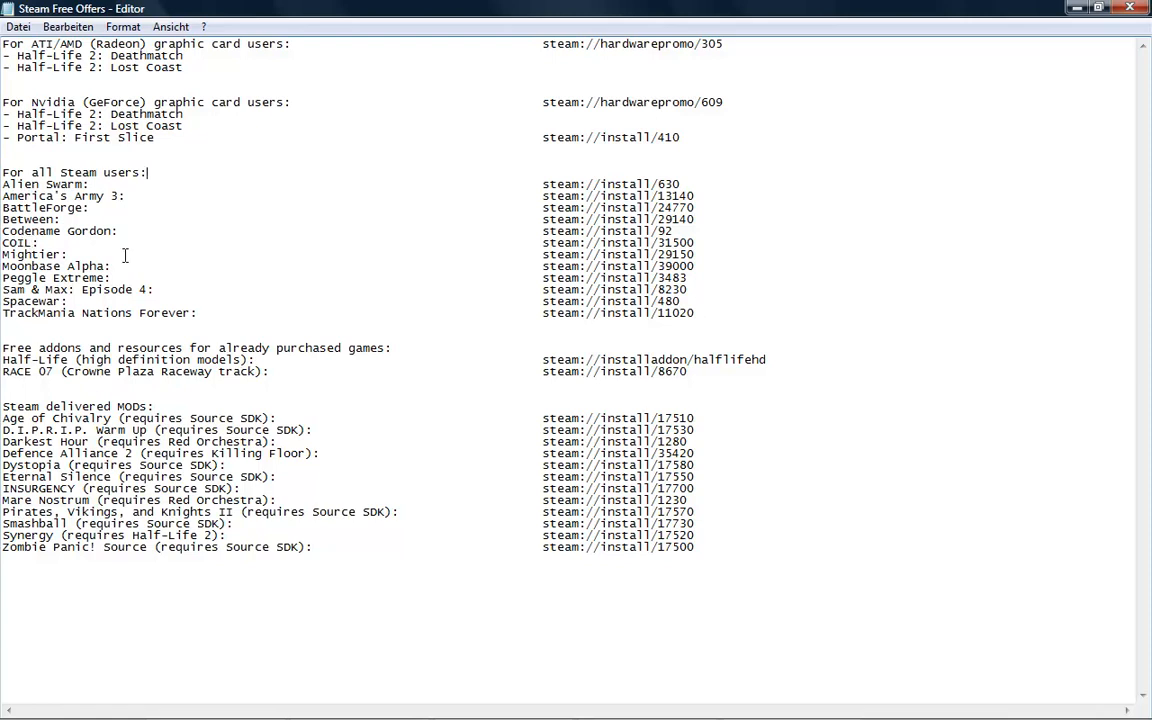
{"action": "mouse_move", "coordinate": [198, 256]}
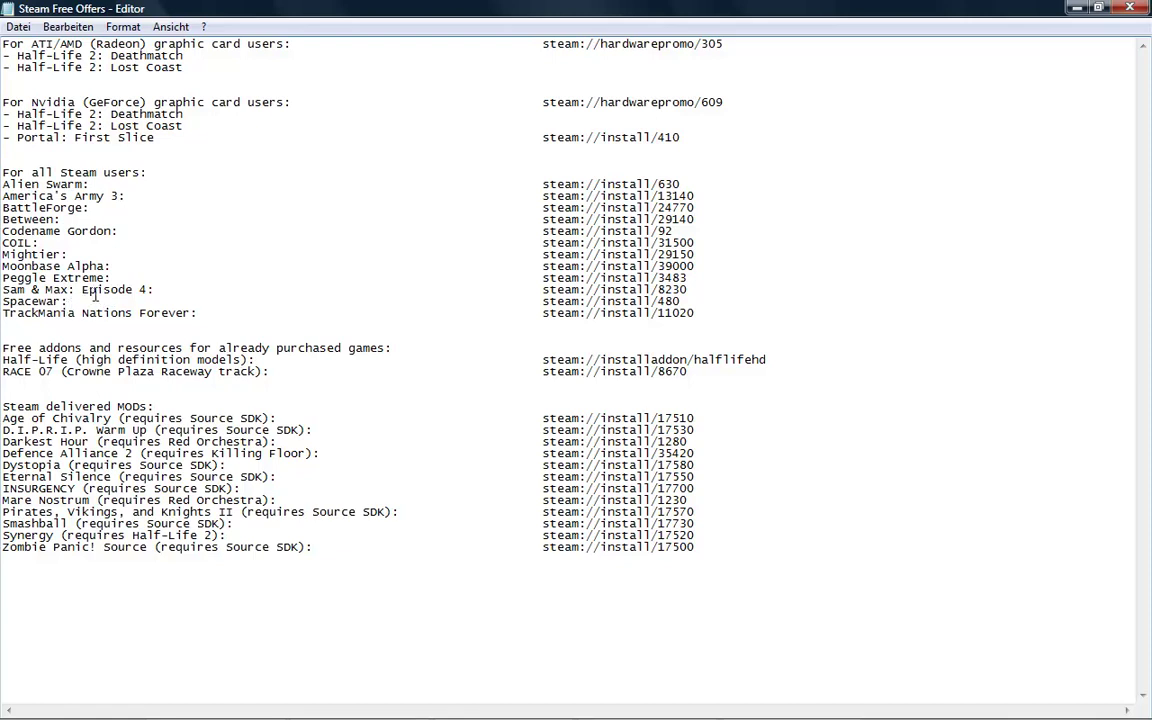
{"action": "mouse_move", "coordinate": [7, 303]}
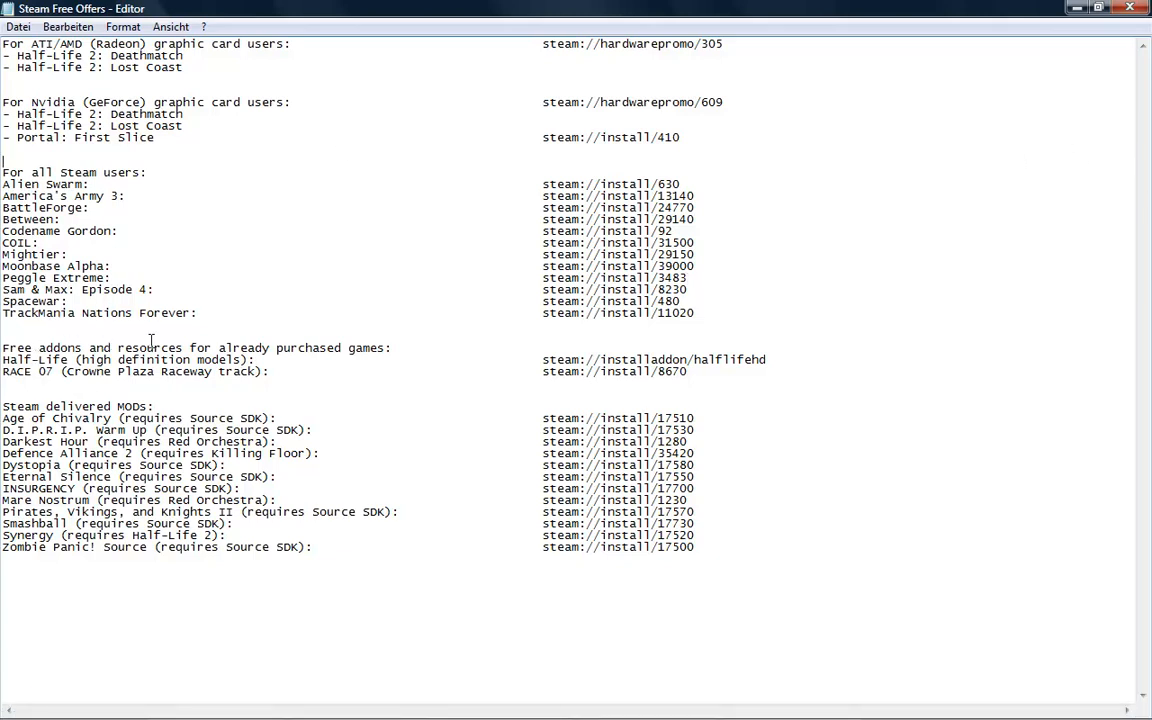
{"action": "mouse_move", "coordinate": [777, 237]}
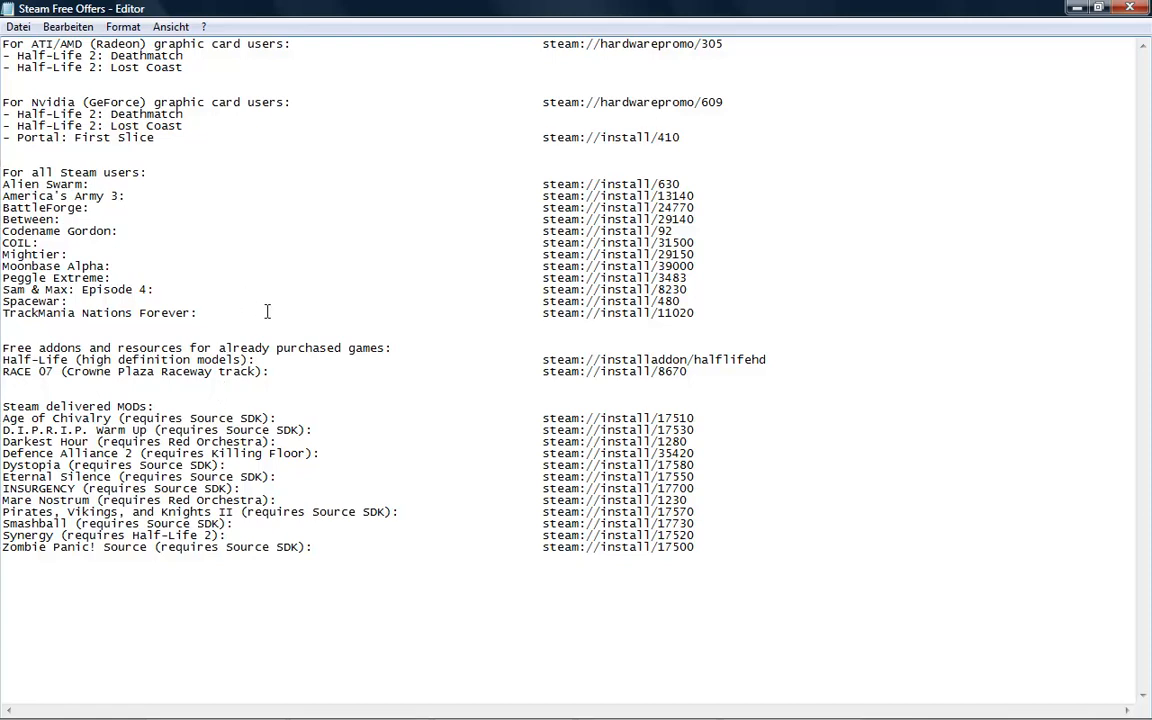
{"action": "mouse_move", "coordinate": [555, 377]}
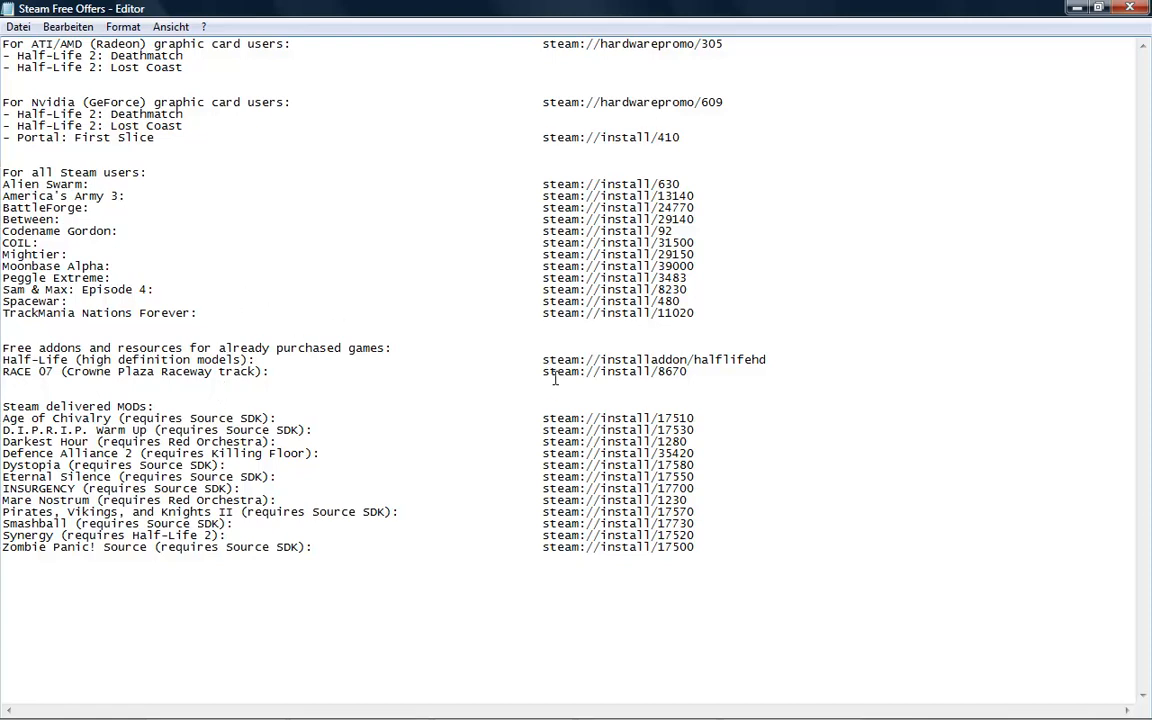
Select and copy the steam://installaddon/halflifehd link for Half-Life HD models.
{"action": "double_click", "coordinate": [654, 359]}
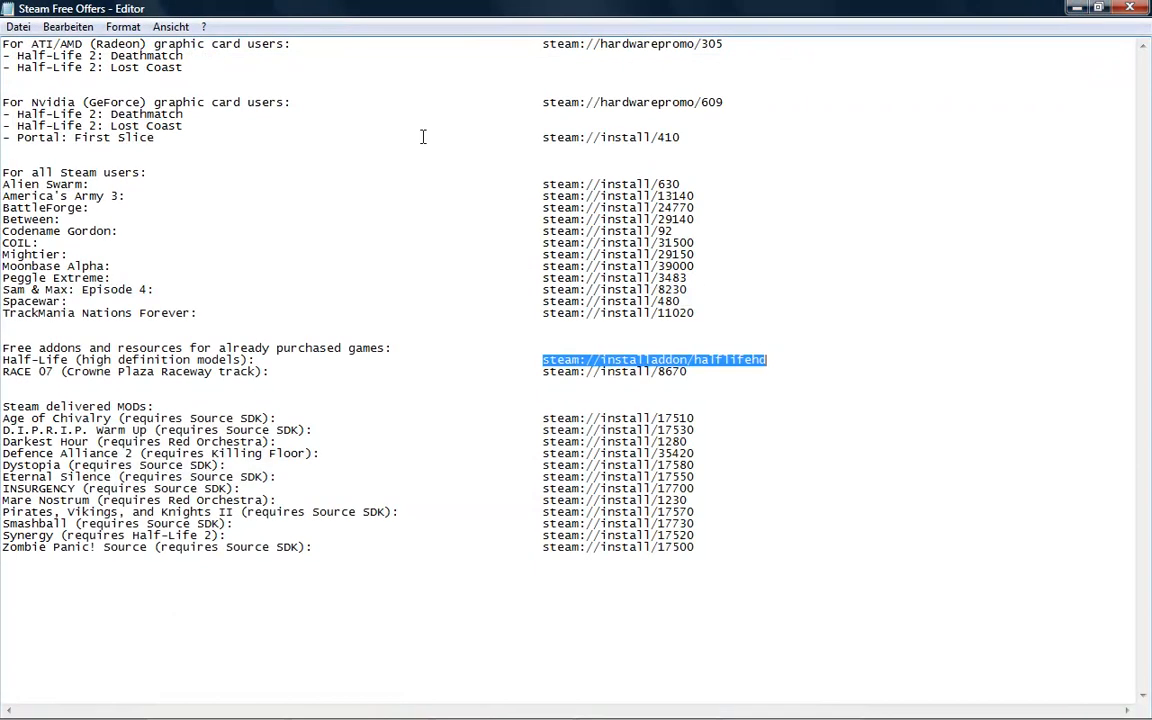
{"action": "mouse_move", "coordinate": [10, 382]}
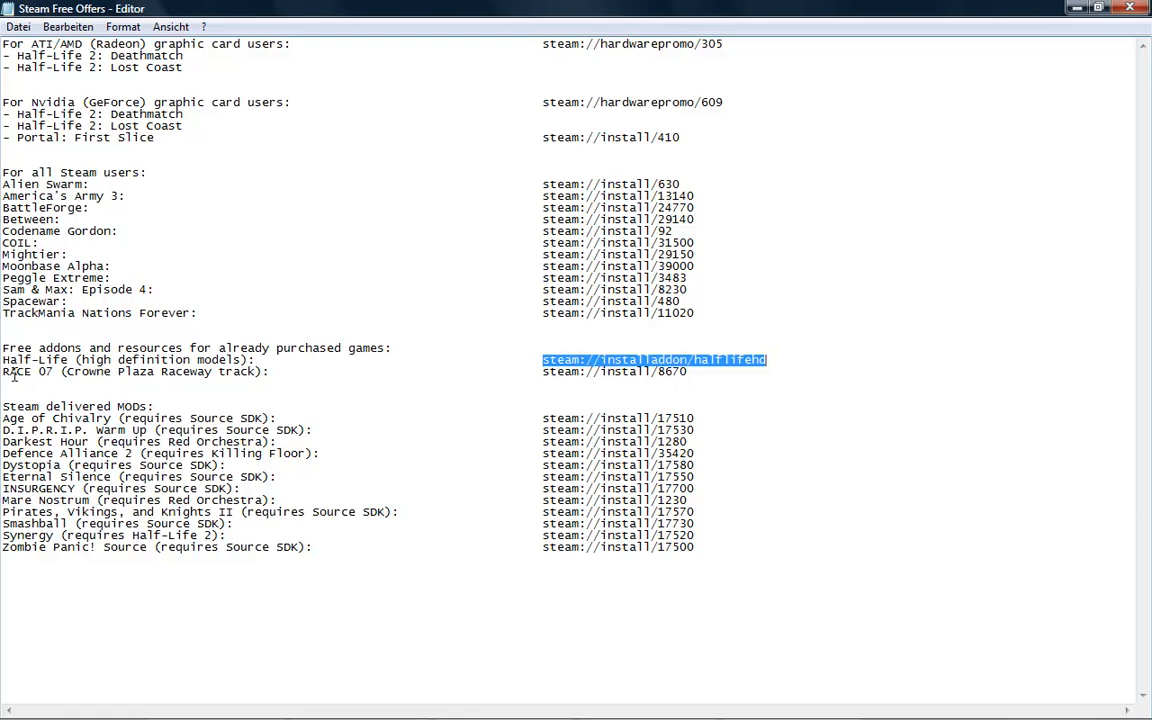
{"action": "left_click", "coordinate": [213, 411]}
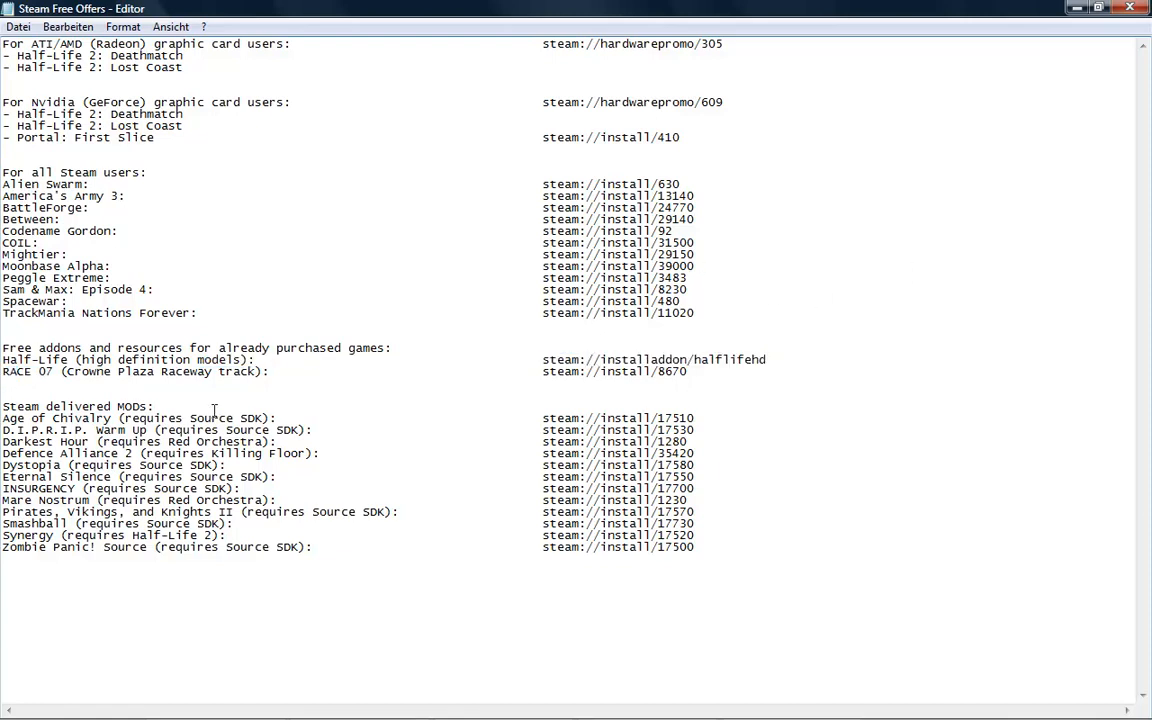
{"action": "mouse_move", "coordinate": [737, 382]}
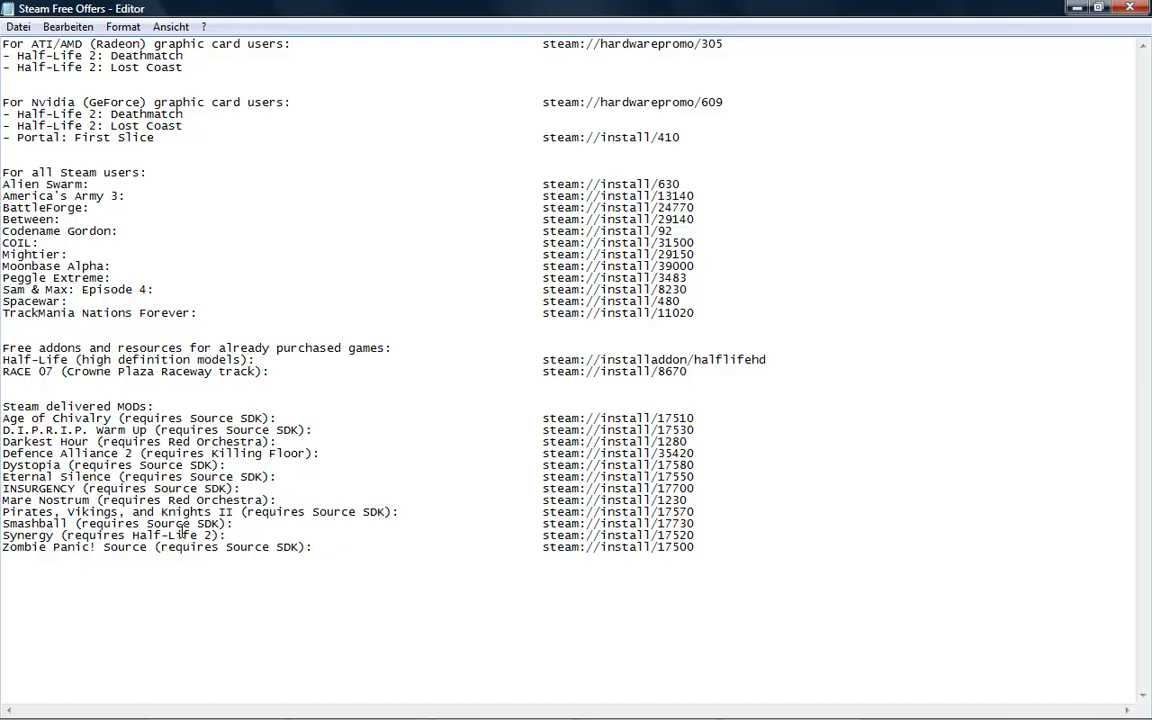
{"action": "mouse_move", "coordinate": [204, 535]}
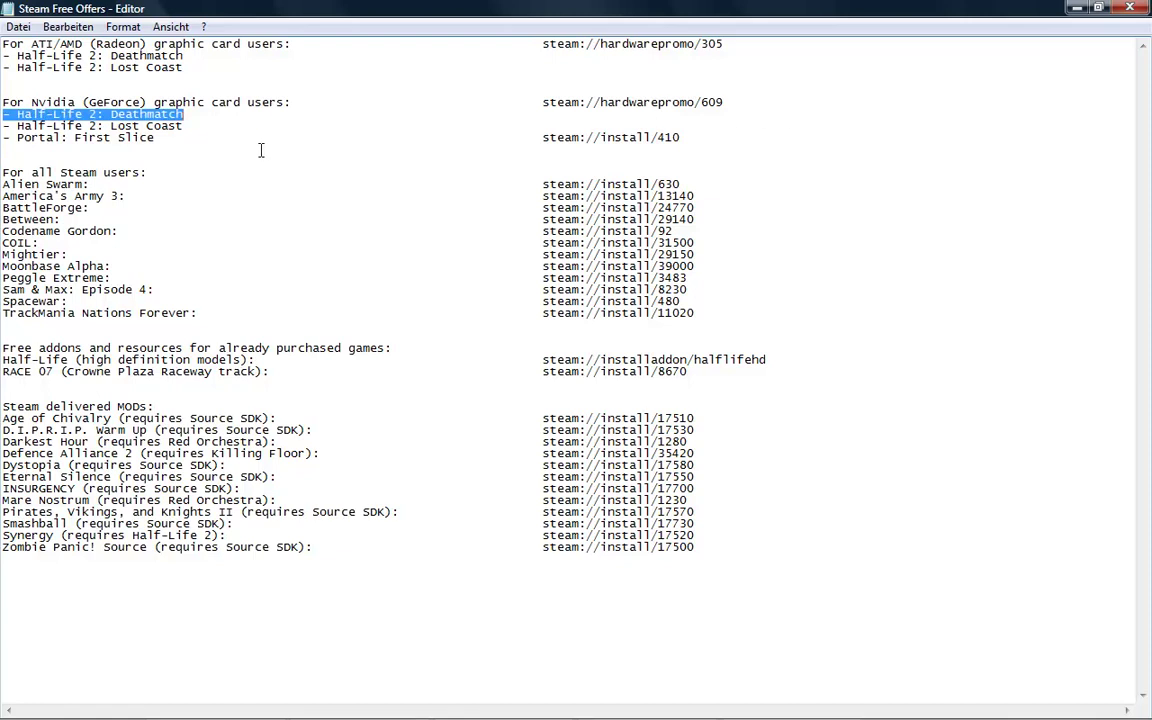
Clear the selection on the Deathmatch line and close Notepad.
{"action": "left_click", "coordinate": [280, 90]}
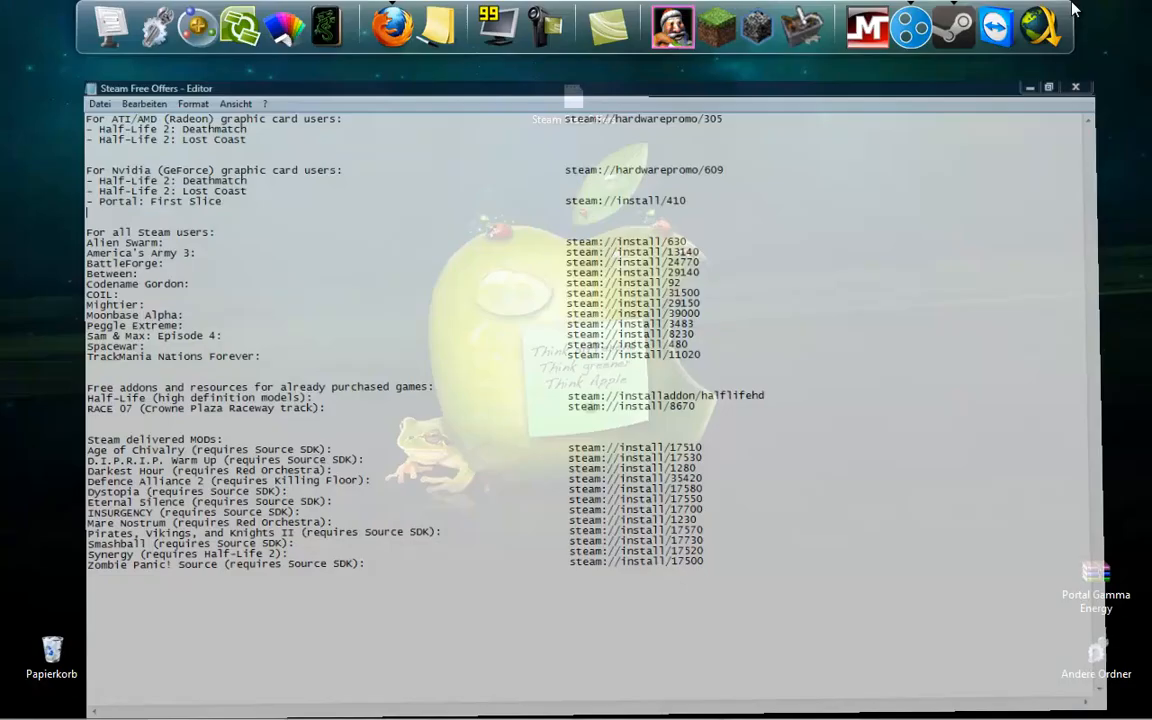
{"action": "left_click", "coordinate": [1076, 89]}
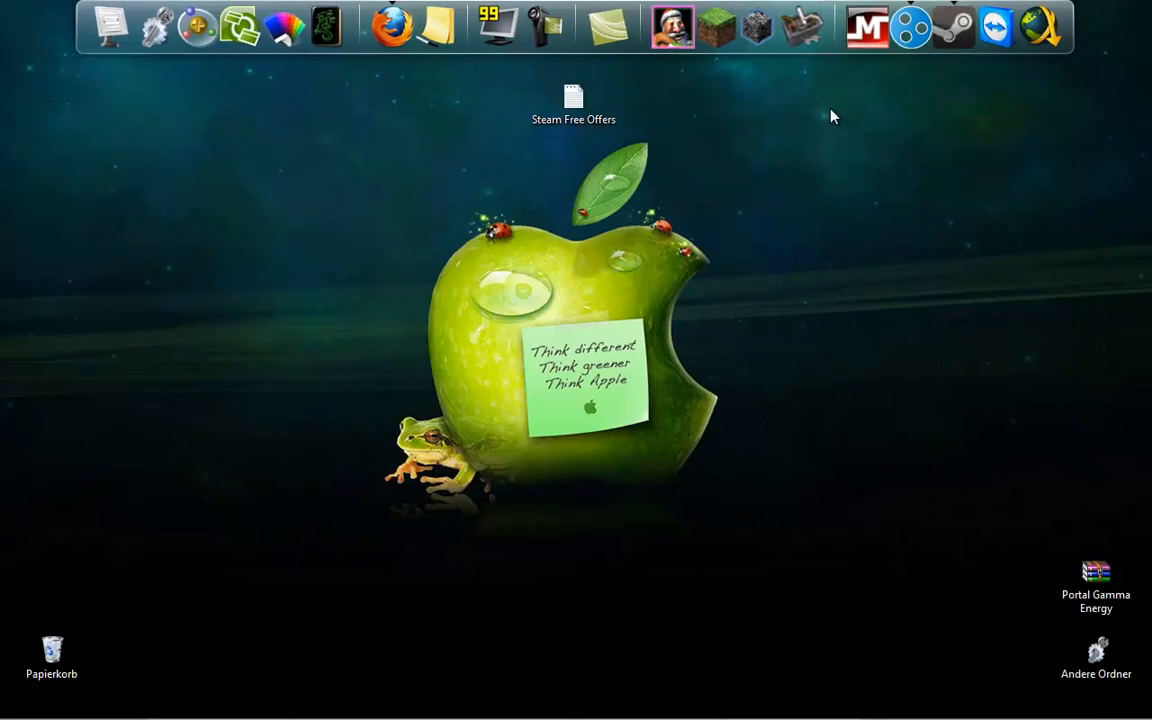